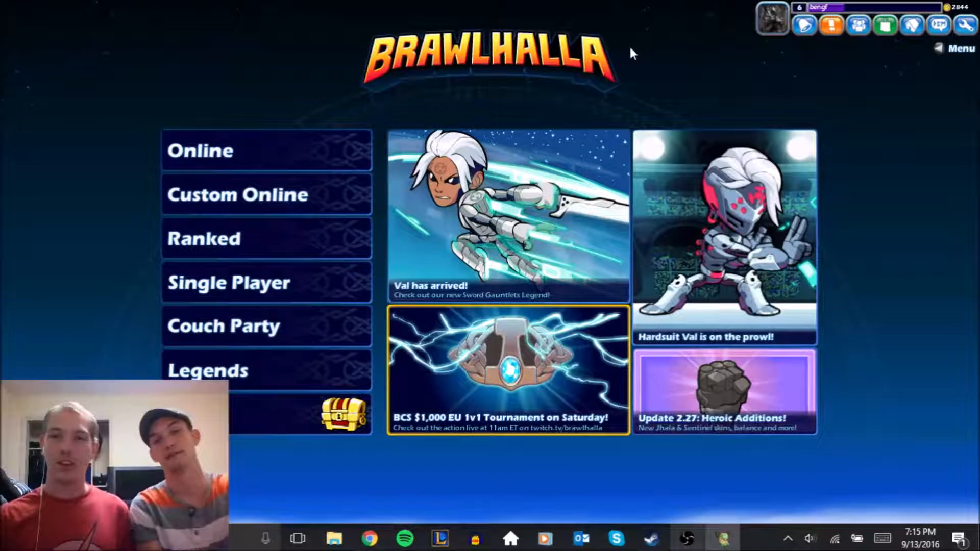
{"action": "mouse_move", "coordinate": [265, 237]}
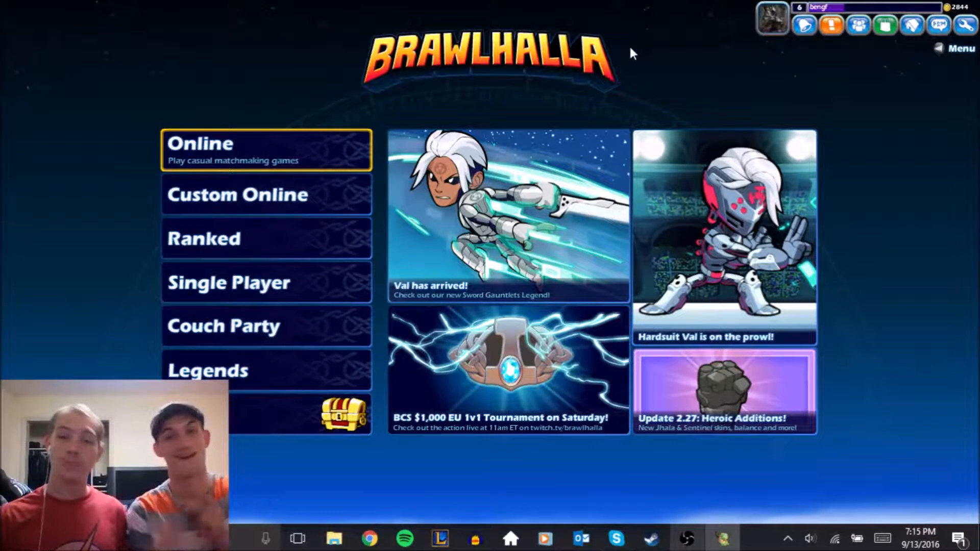
Highlight Couch Party on the main menu for local play.
{"action": "left_click", "coordinate": [265, 194]}
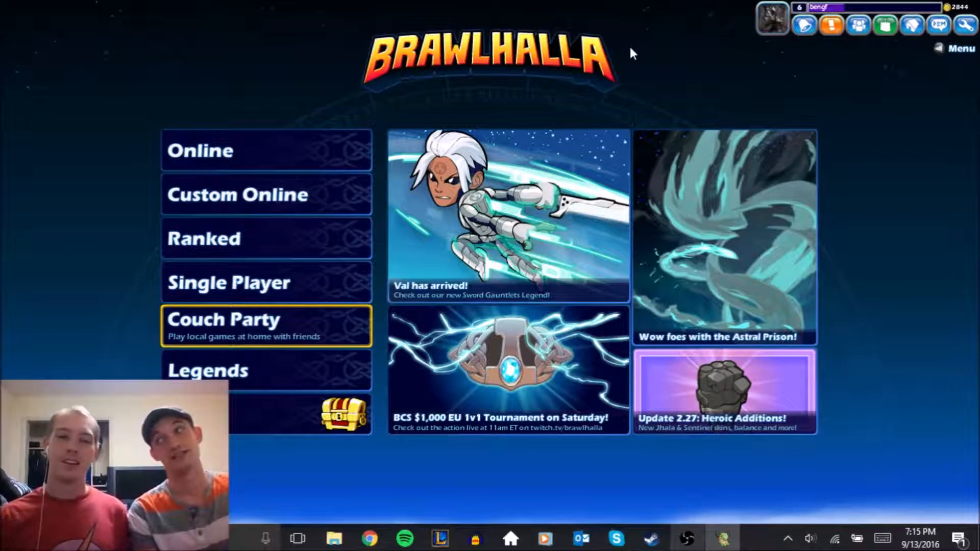
Enter Couch Party and pick the stone golem and Orion, reaching the map vote.
{"action": "left_click", "coordinate": [265, 327]}
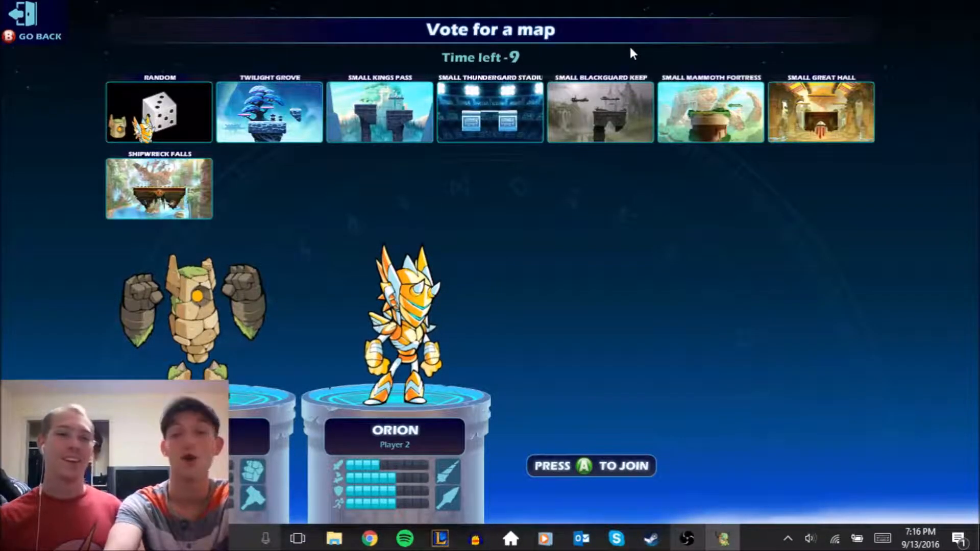
{"action": "left_click", "coordinate": [159, 112]}
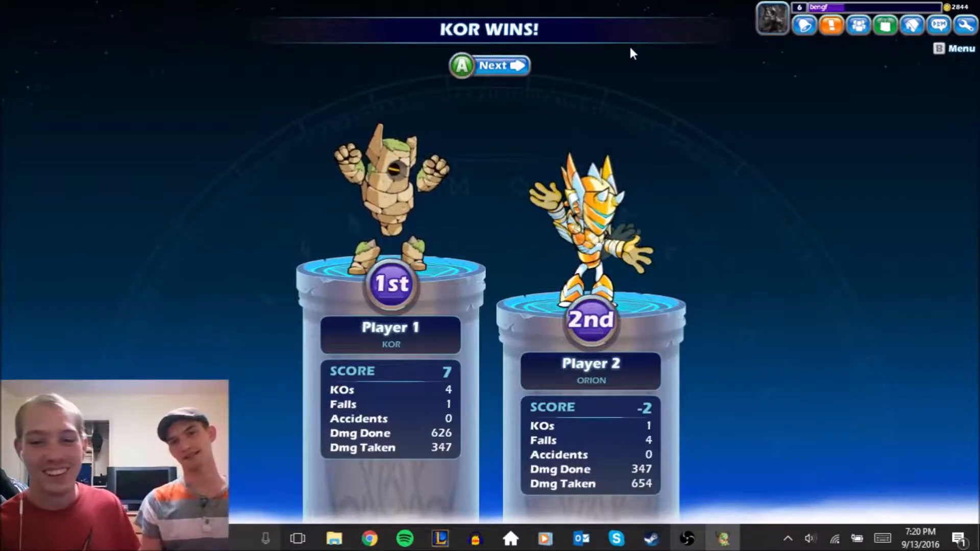
Leave the KOR WINS results (Kor 7, Orion -2) back to legend select.
{"action": "left_click", "coordinate": [488, 65]}
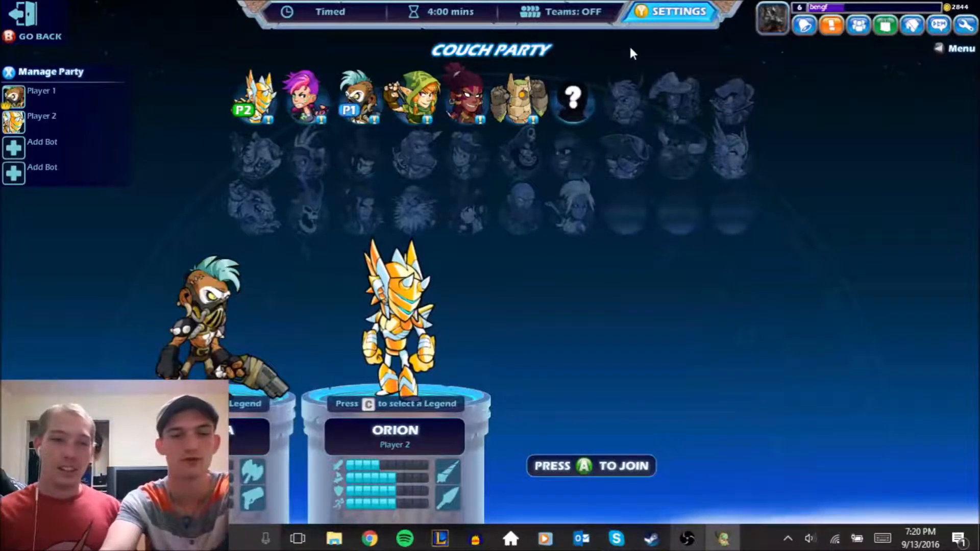
Choose Barraza for Player 2 and Ember for Player 1.
{"action": "left_click", "coordinate": [518, 100]}
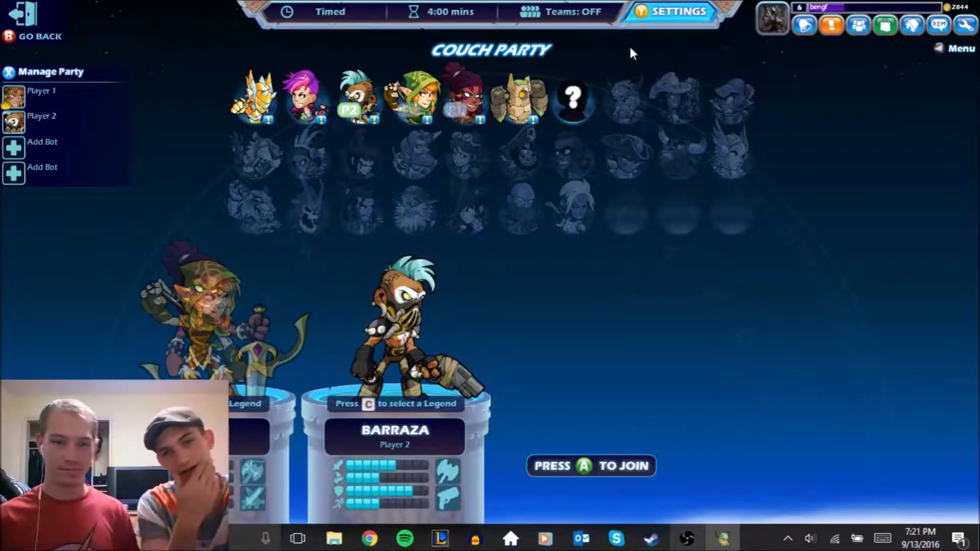
{"action": "left_click", "coordinate": [411, 97]}
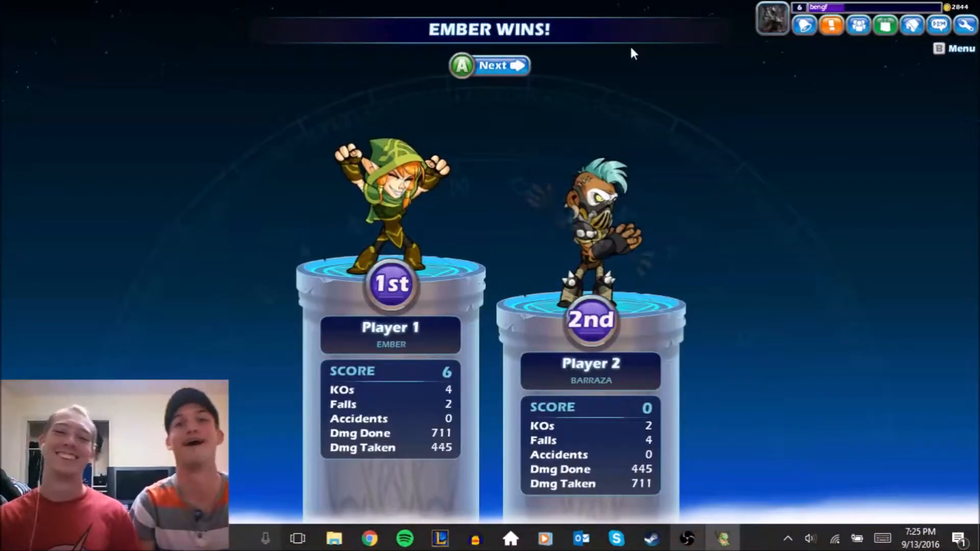
Leave the EMBER WINS results (6 to 0) back to legend select.
{"action": "left_click", "coordinate": [489, 65]}
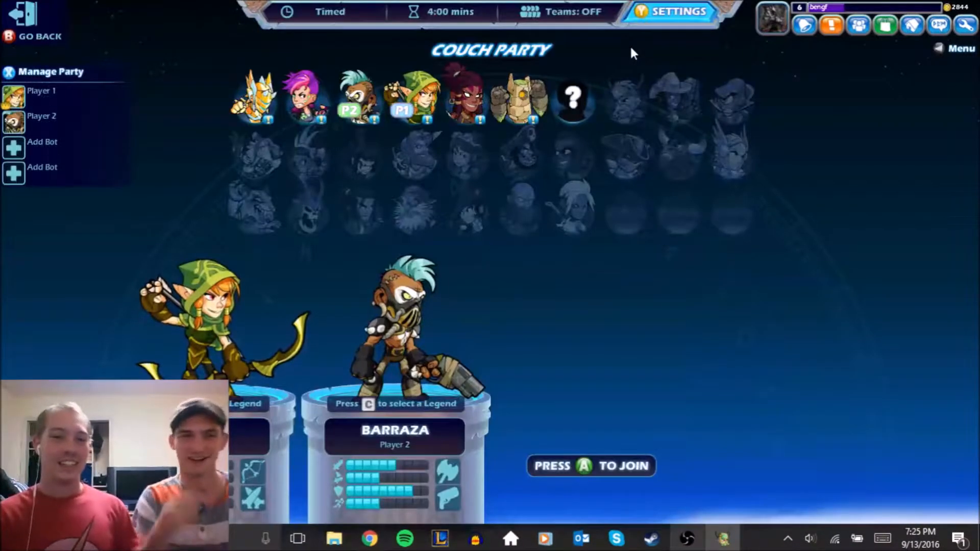